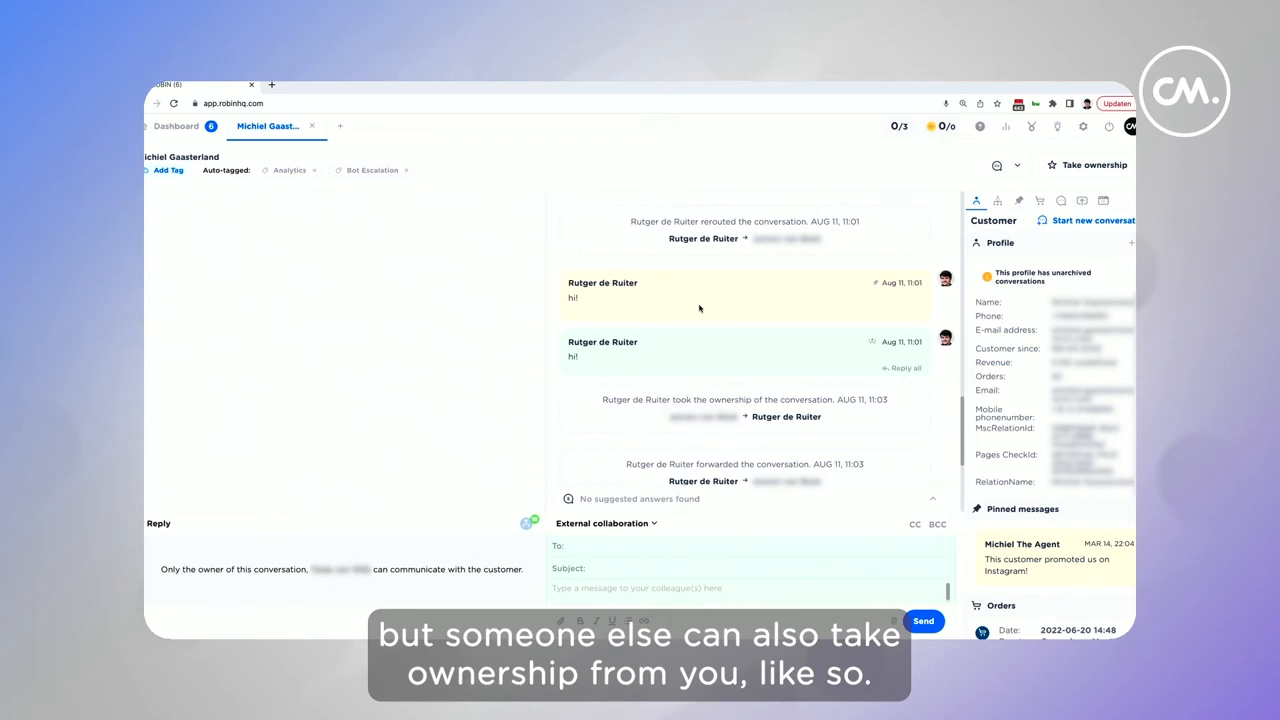
- Take ownership of the open conversation so the takeover is logged in the timeline
left_click(1088, 164)
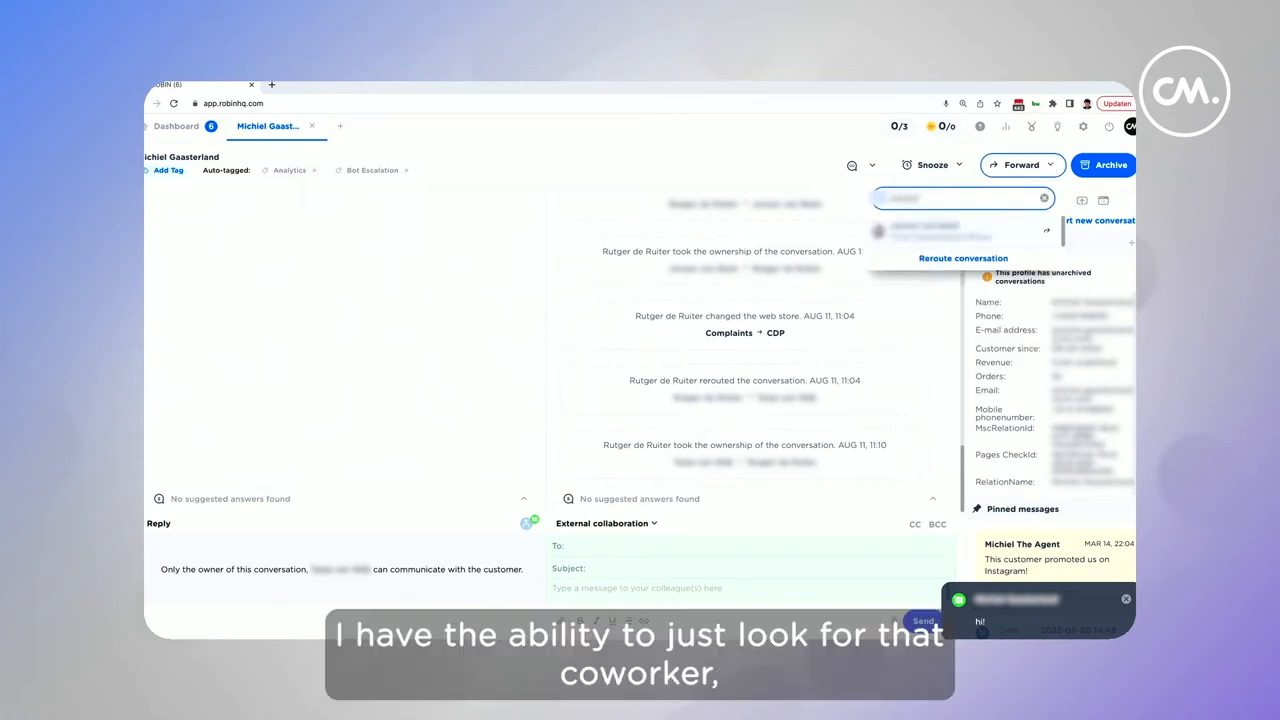
- Search for a coworker to forward the conversation to
left_click(176, 124)
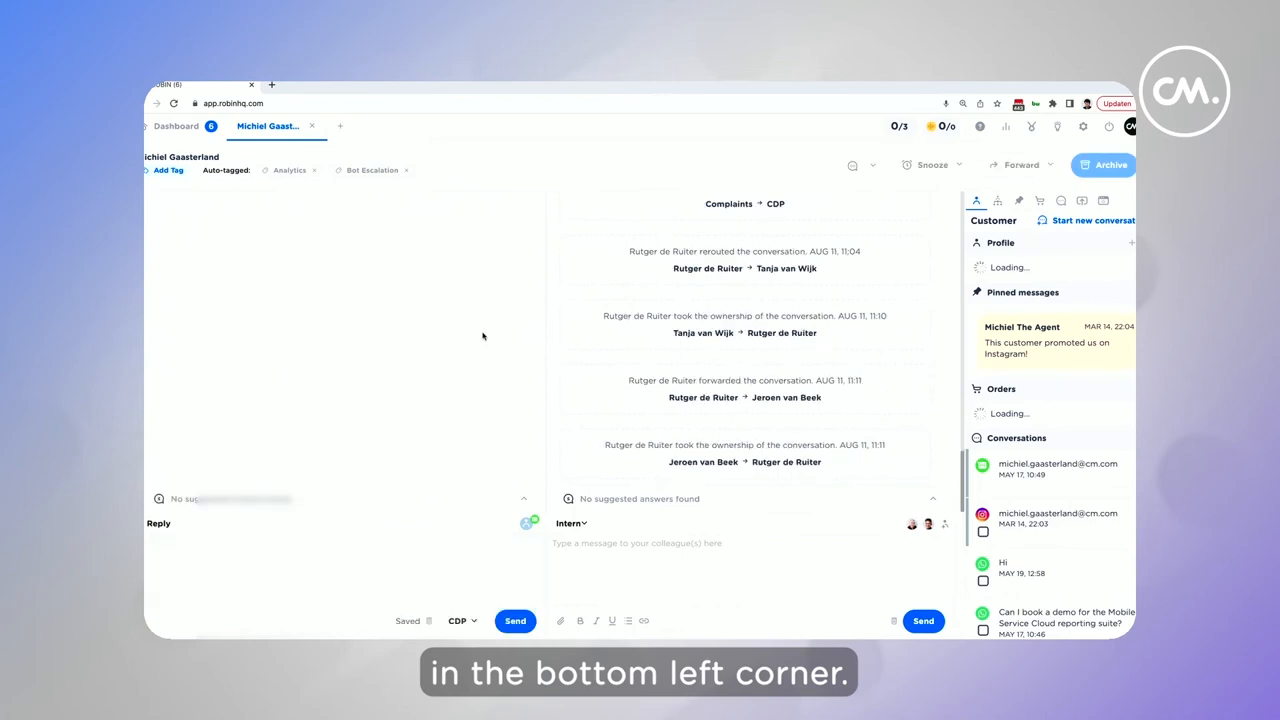
- Switch the conversation's web store from CDP to Complaints and reroute the conversation
left_click(460, 620)
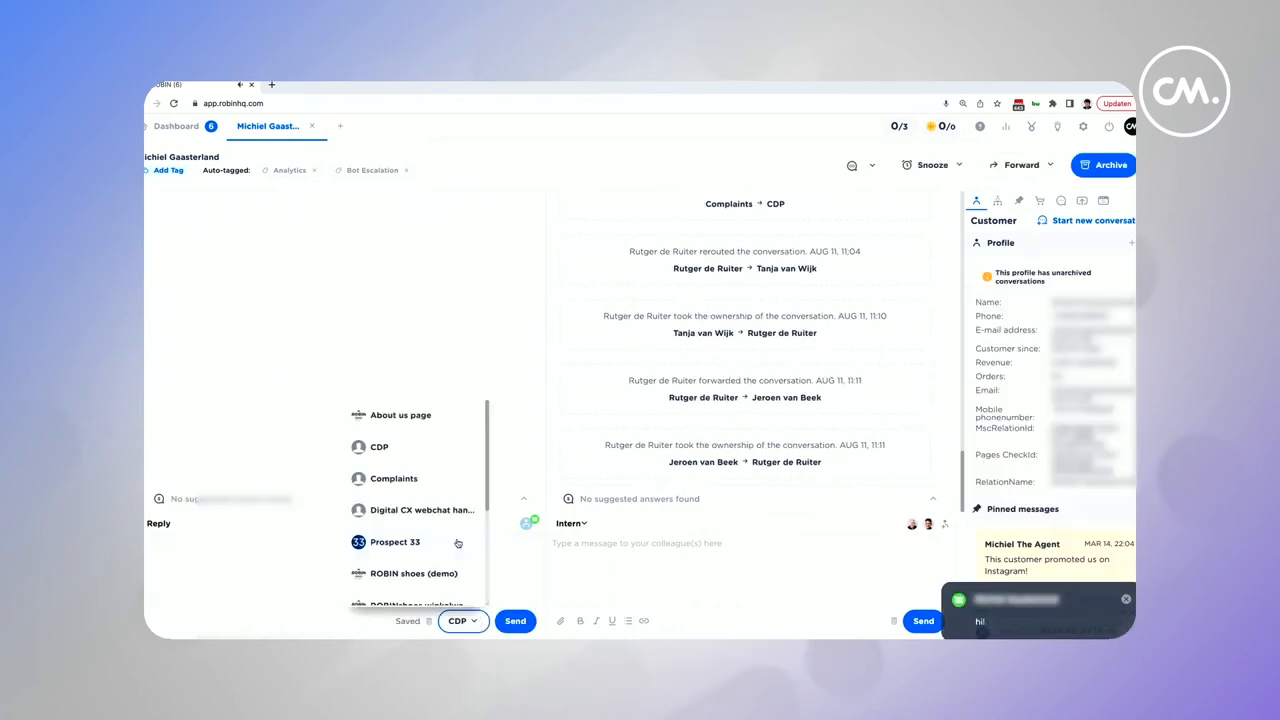
left_click(392, 478)
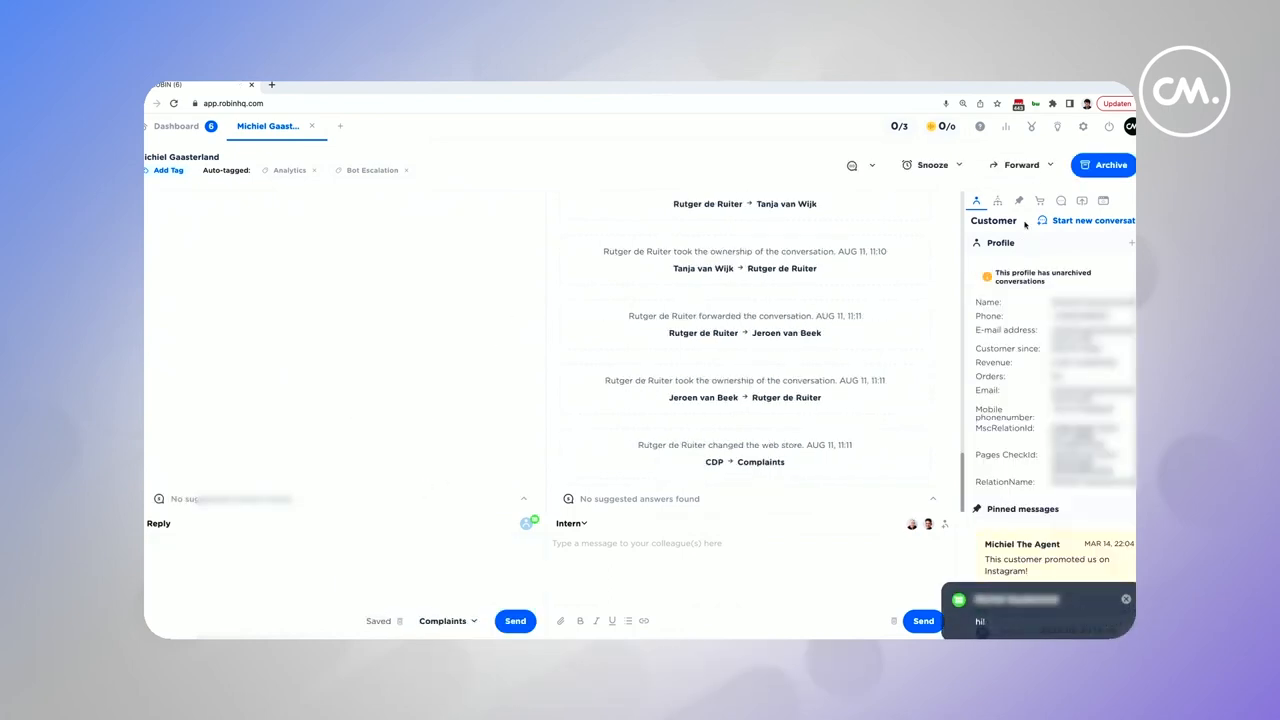
left_click(1016, 164)
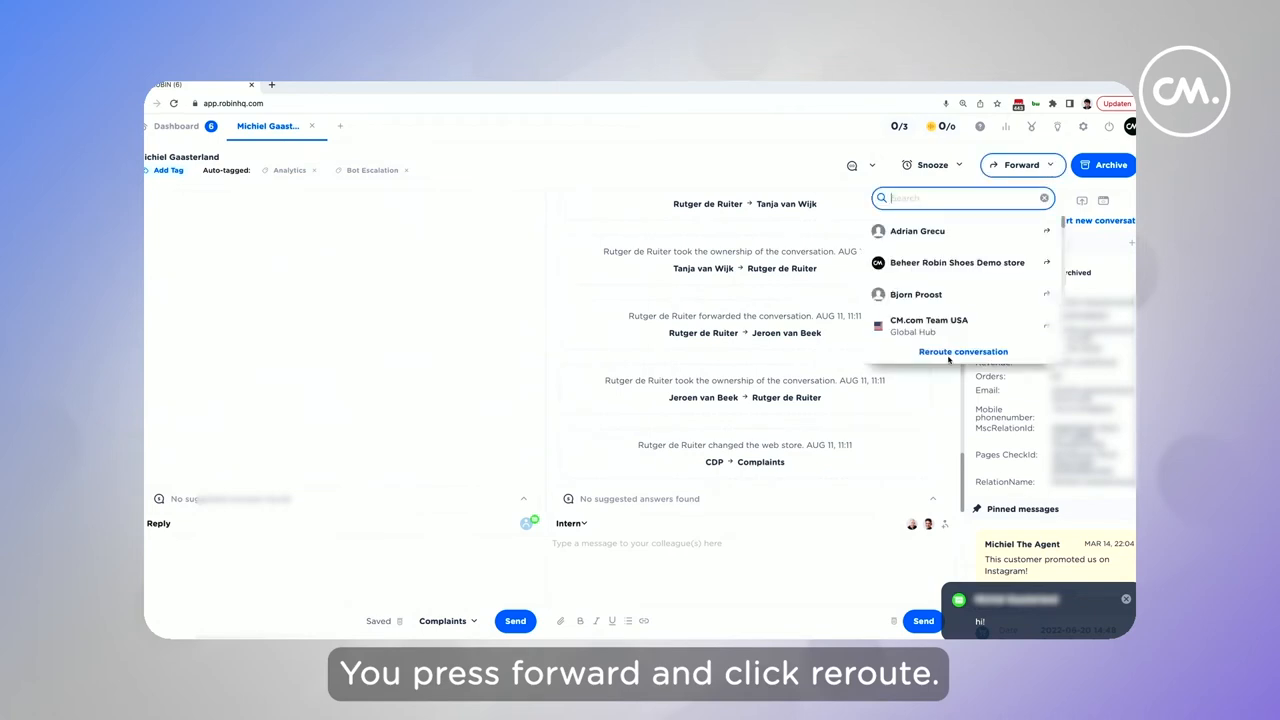
left_click(962, 352)
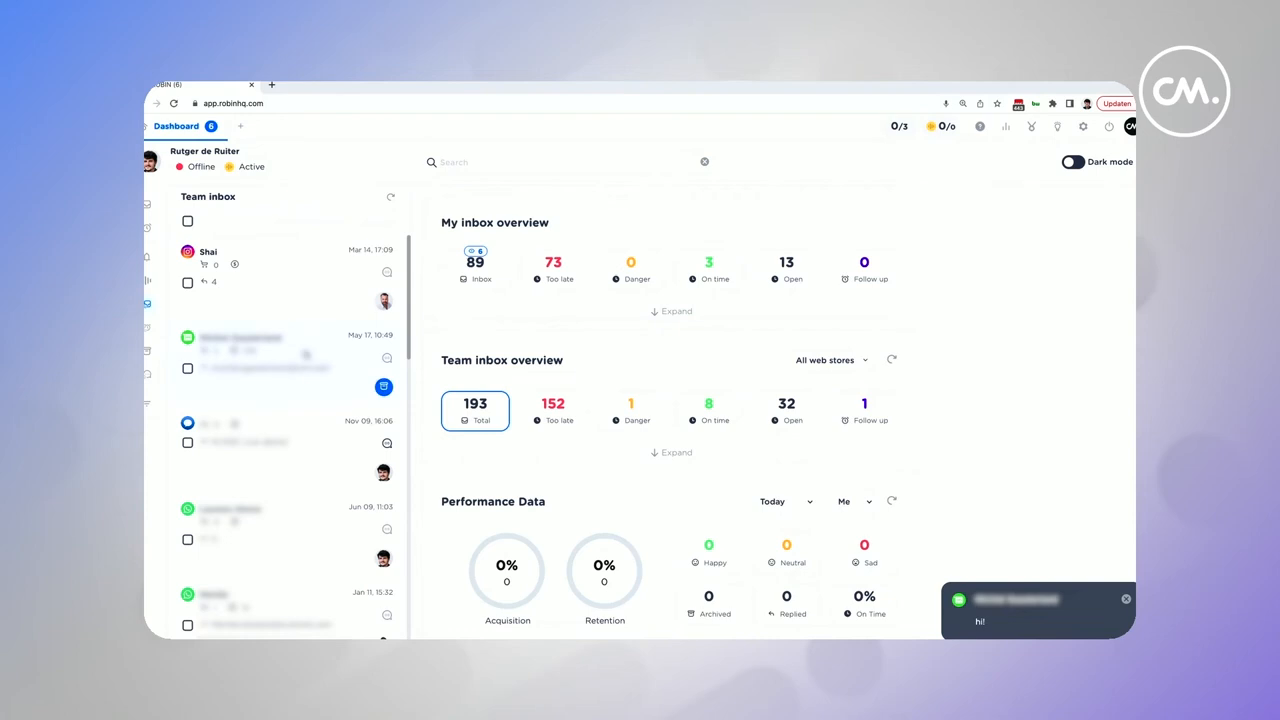
- Reopen the customer's conversation from the Team inbox on the Dashboard
left_click(1036, 610)
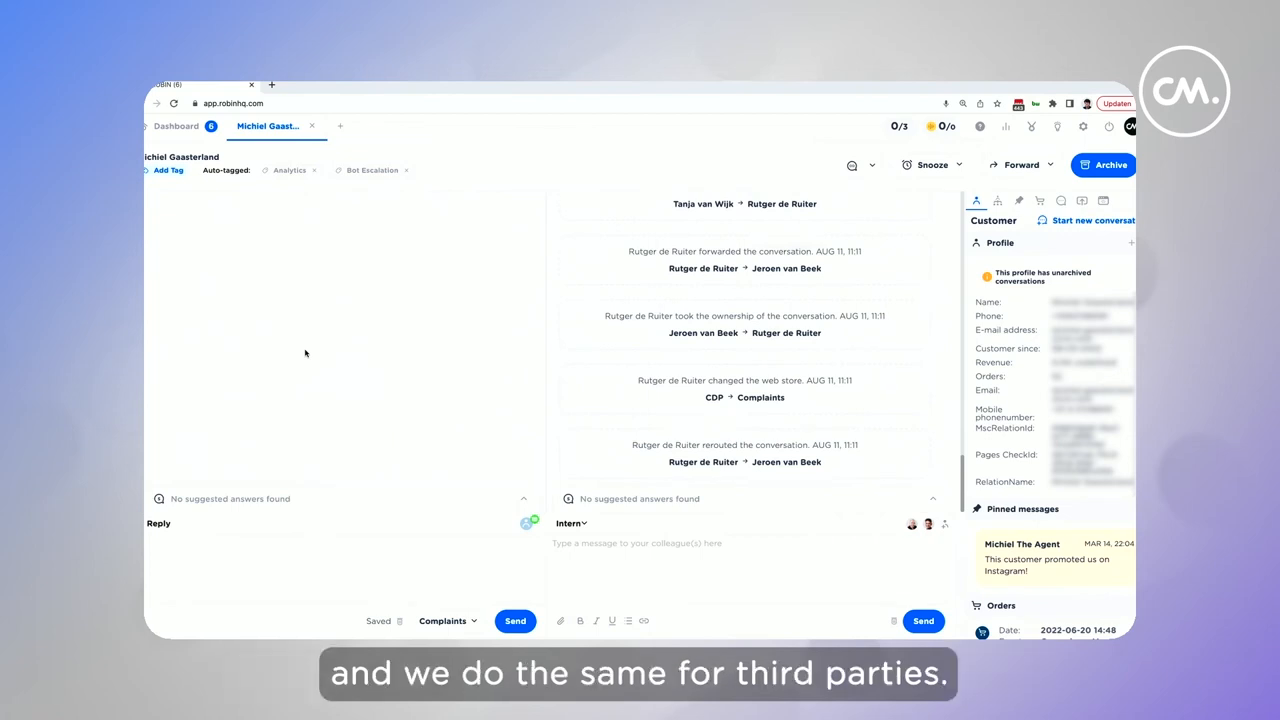
mouse_move(364, 366)
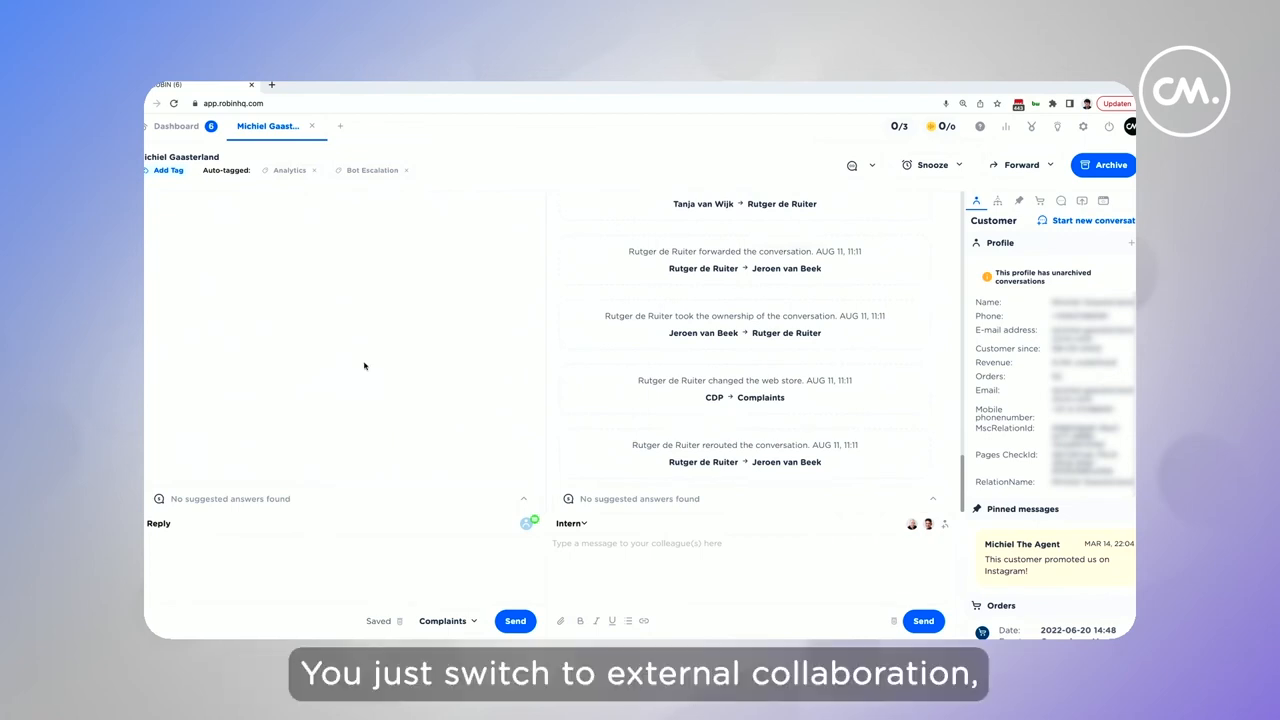
- Switch the message composer from Intern to External collaboration with To and Subject fields
left_click(572, 522)
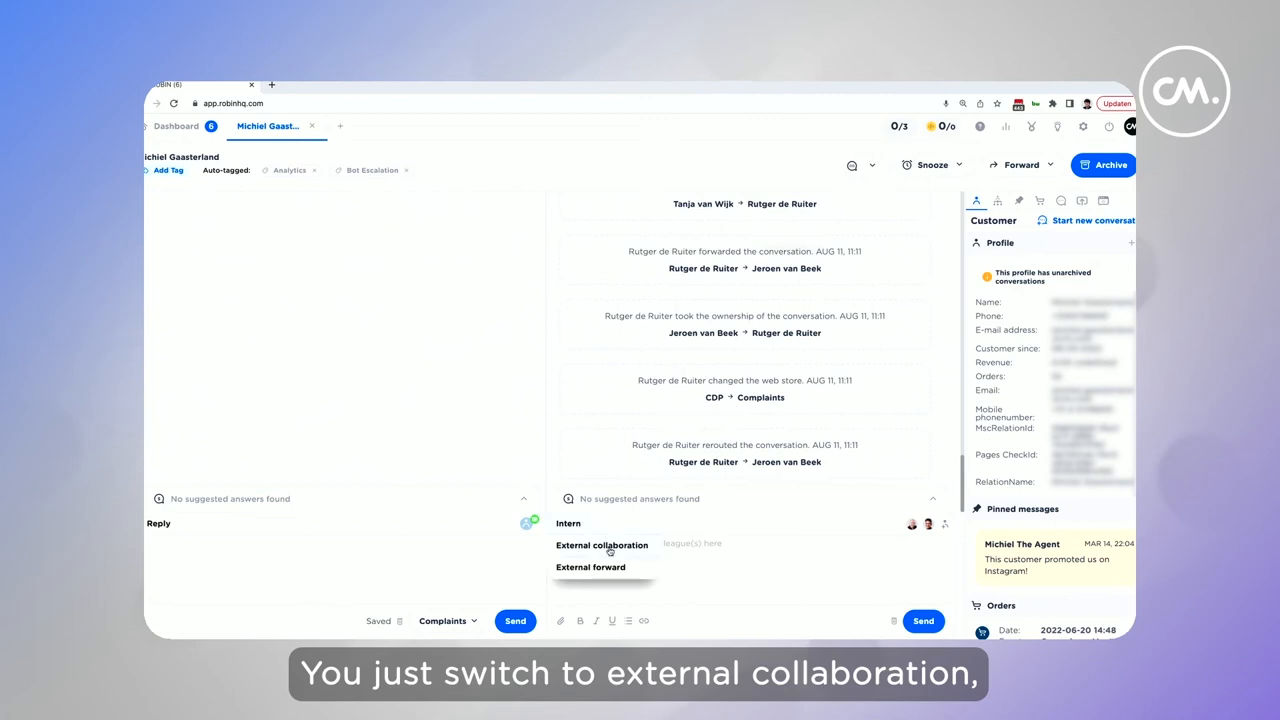
left_click(602, 544)
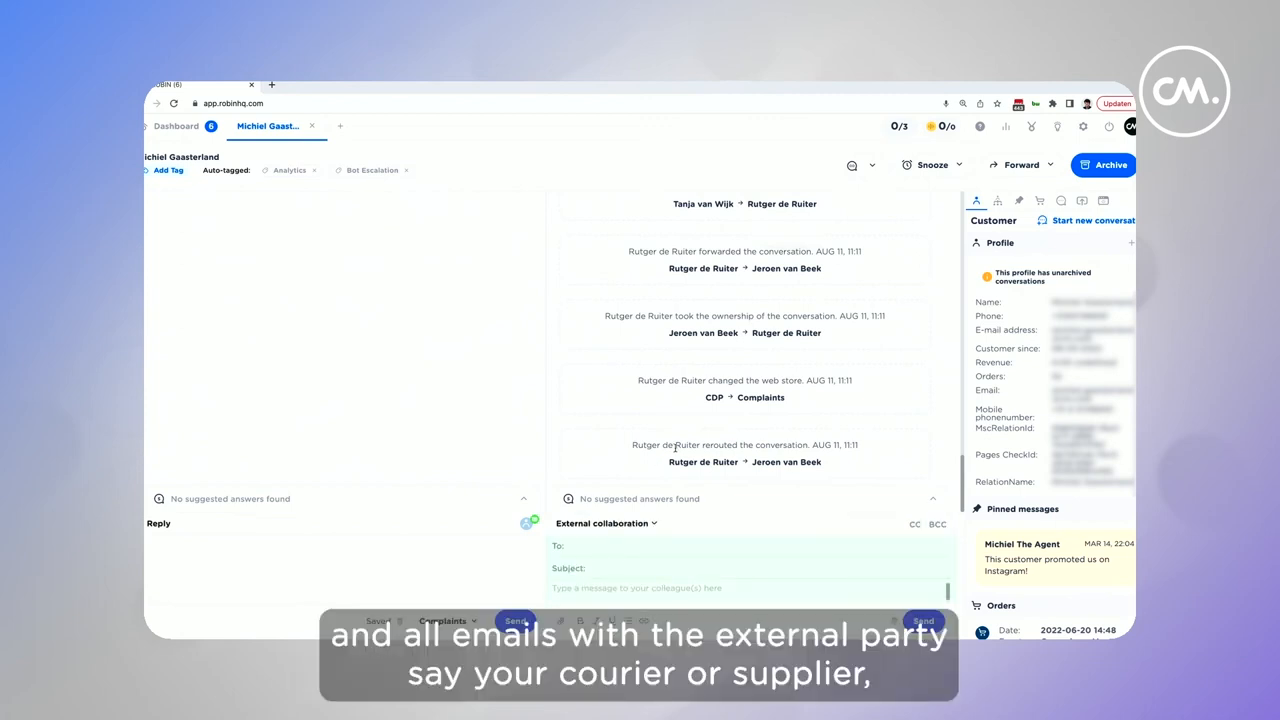
scroll("up", 3)
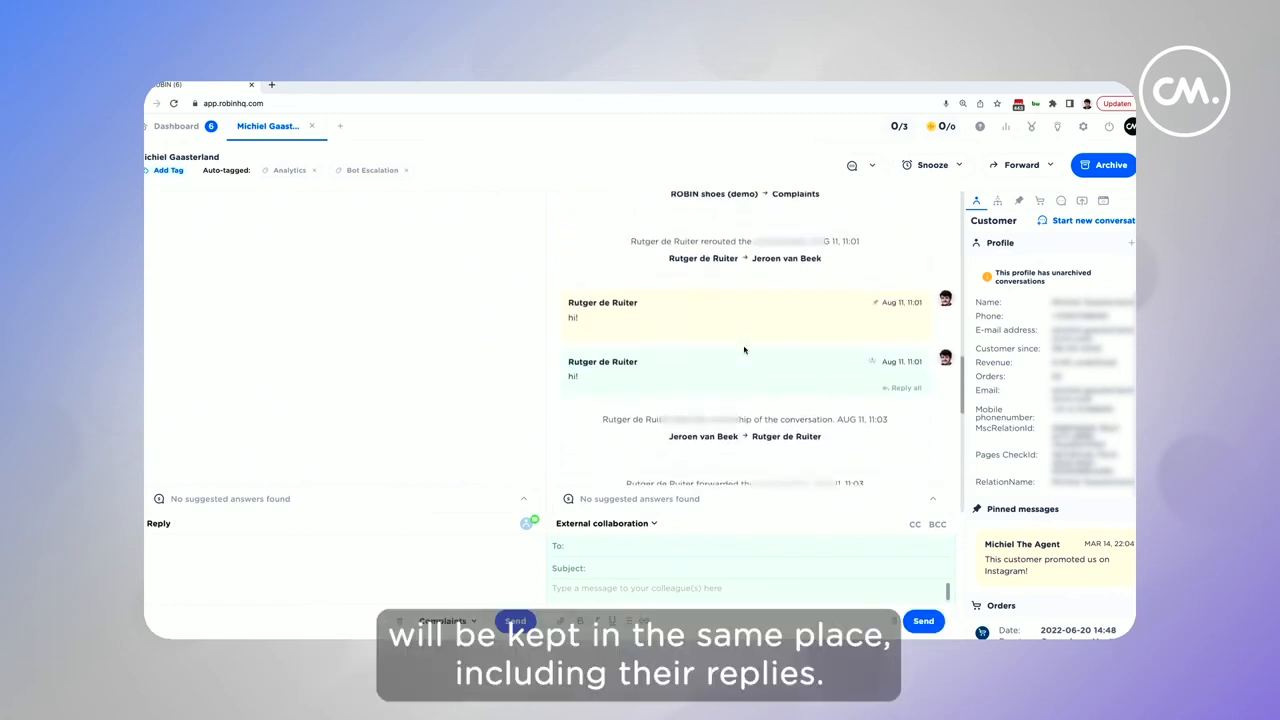